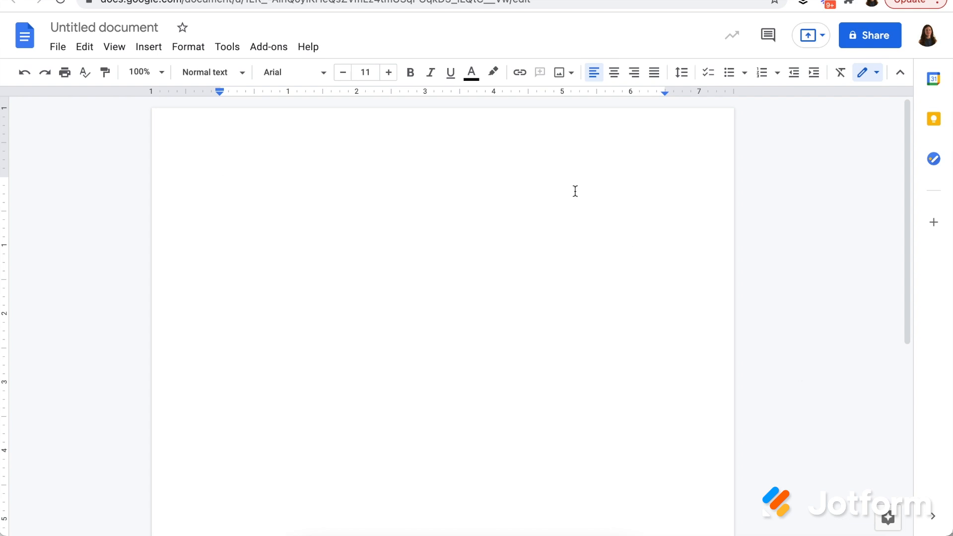
pyautogui.moveTo(508, 222)
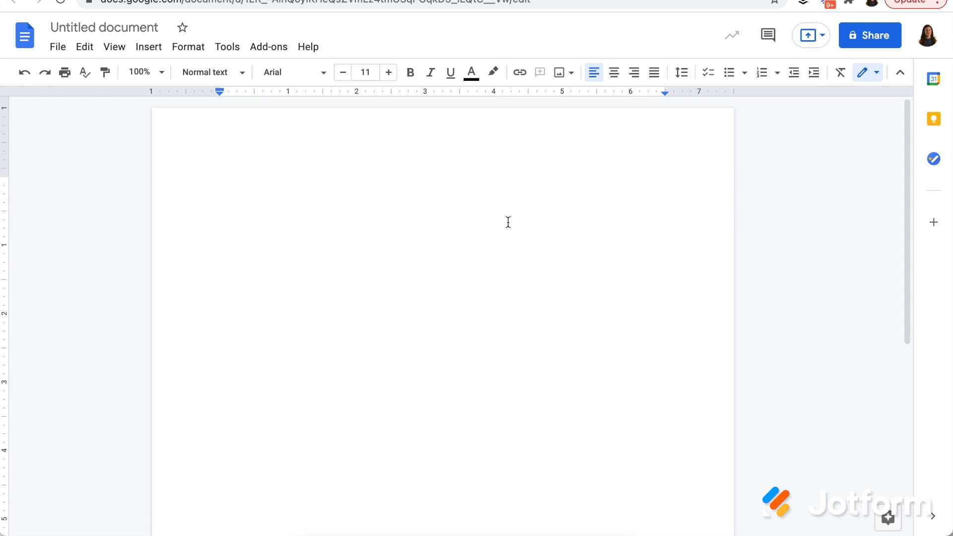
pyautogui.moveTo(296, 108)
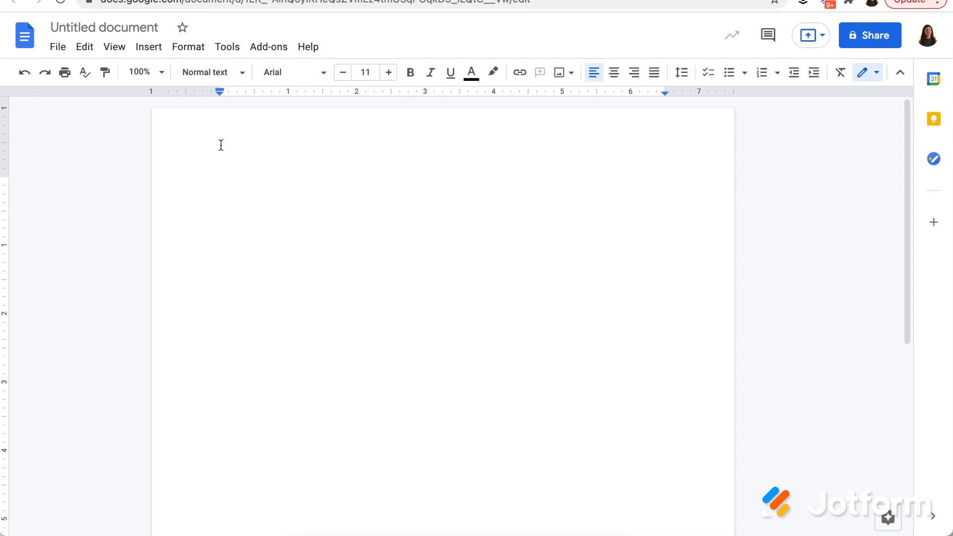
pyautogui.moveTo(229, 69)
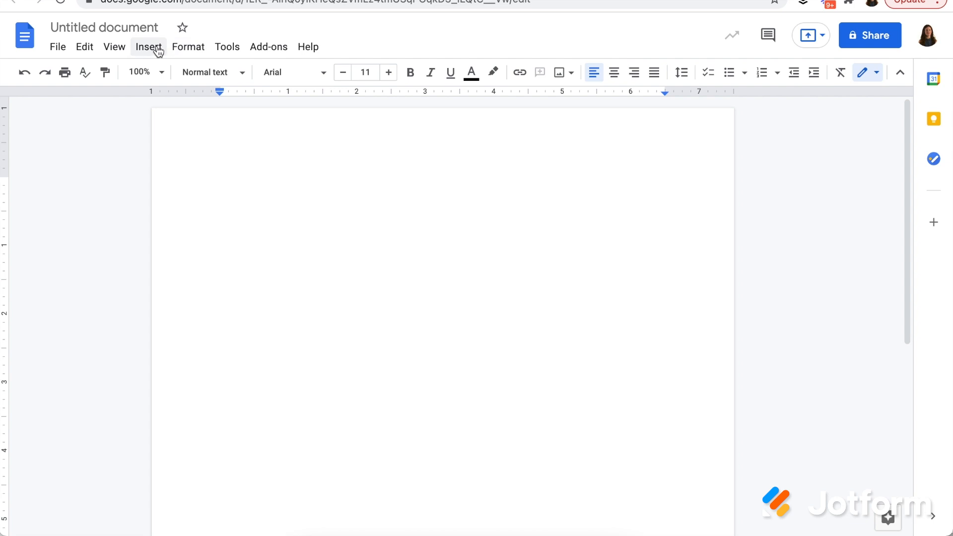
# Insert a 3 x 4 table into the blank document from the Insert menu
pyautogui.click(149, 47)
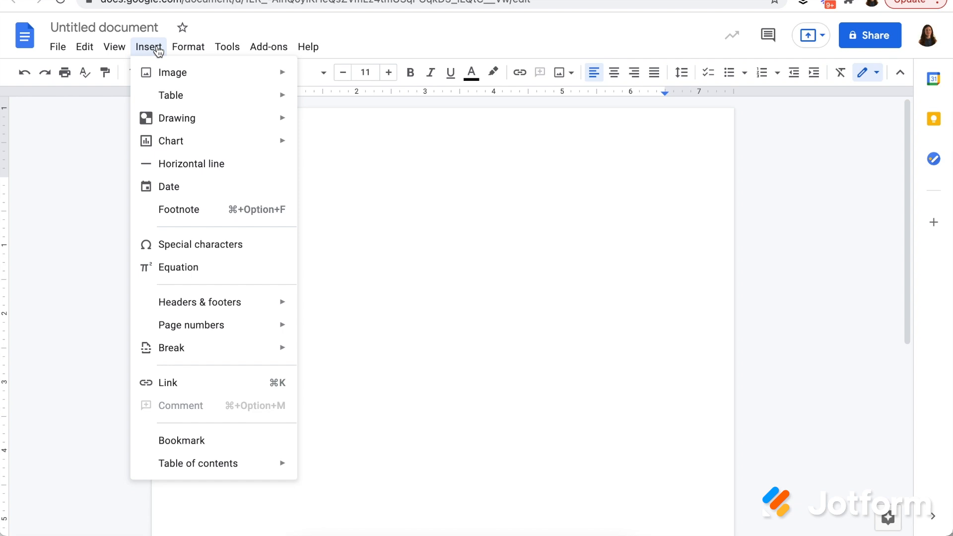
pyautogui.moveTo(183, 95)
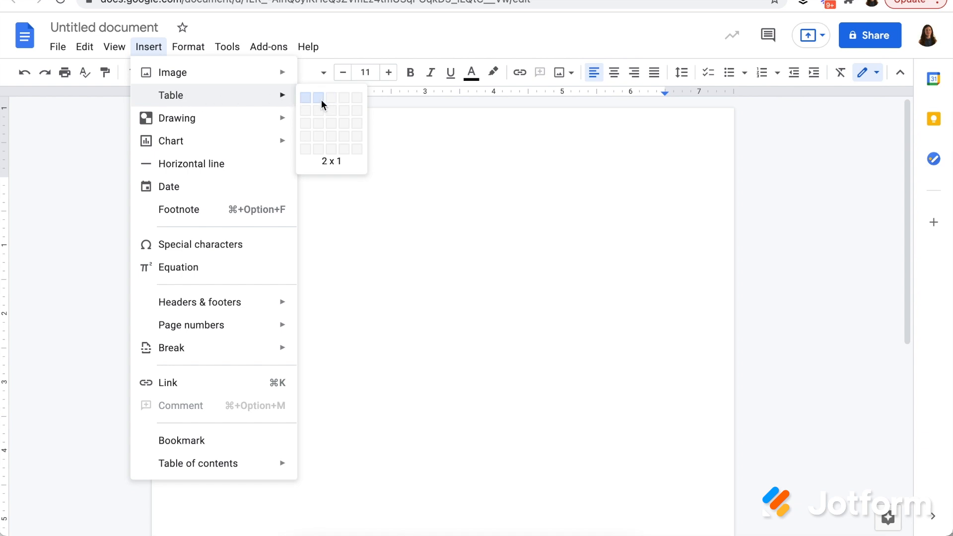
pyautogui.moveTo(332, 146)
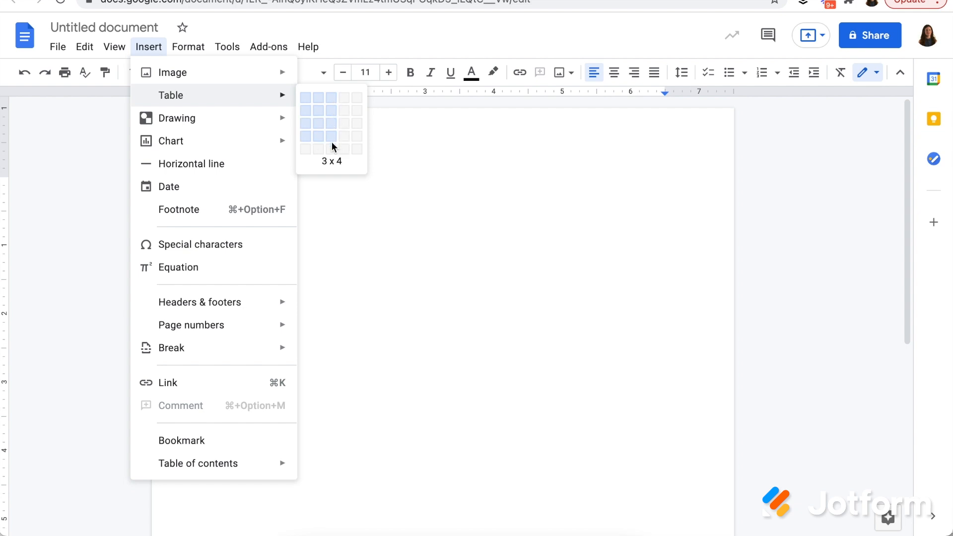
pyautogui.click(326, 137)
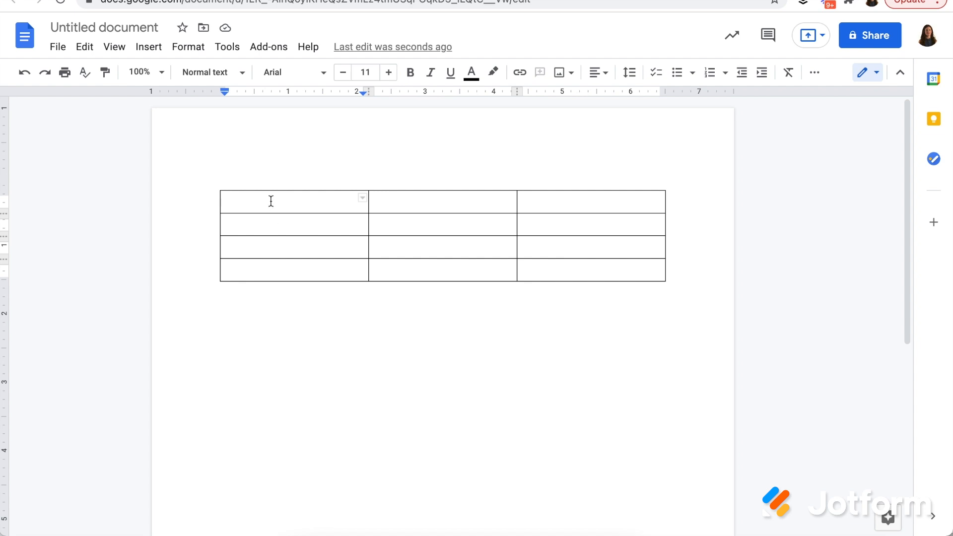
# Type 'Slide Number #1', 'Script (or what I will say)', 'Visuals (search terms or keywords)' across the top row
pyautogui.write('Slide Numb')
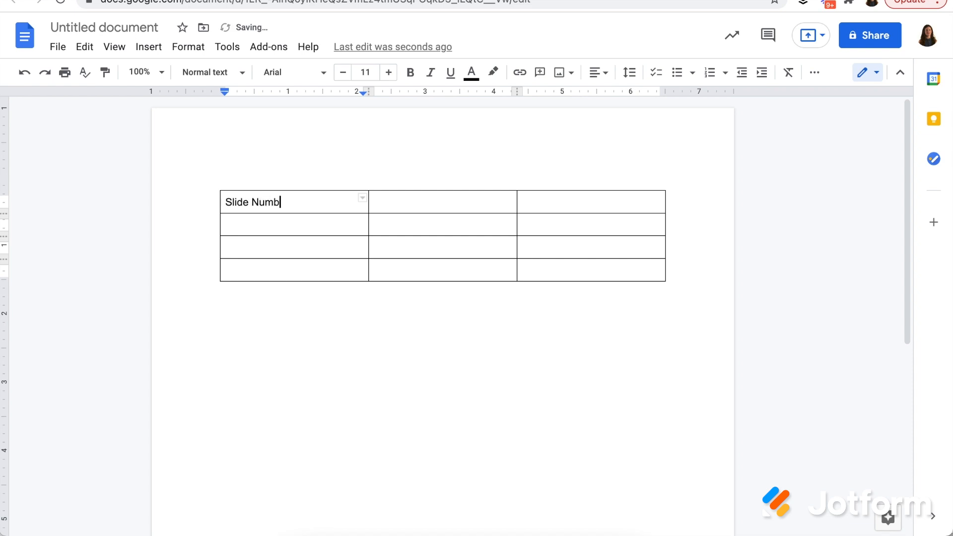
pyautogui.write('er #1')
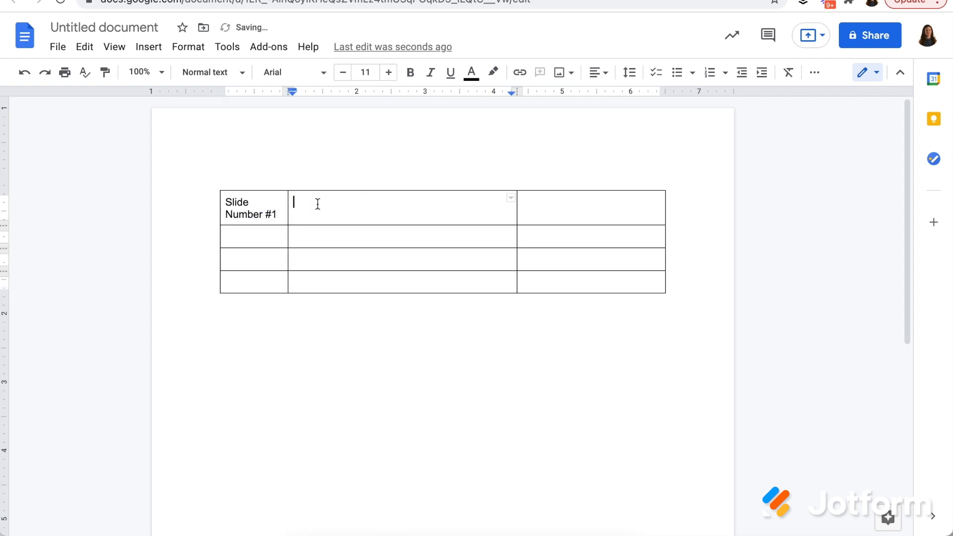
pyautogui.write('Script')
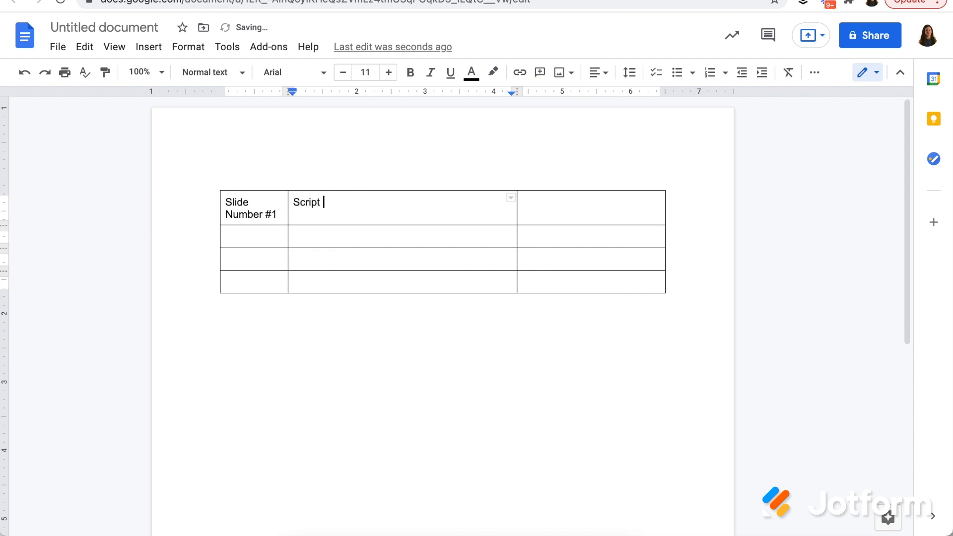
pyautogui.write('(or what I will')
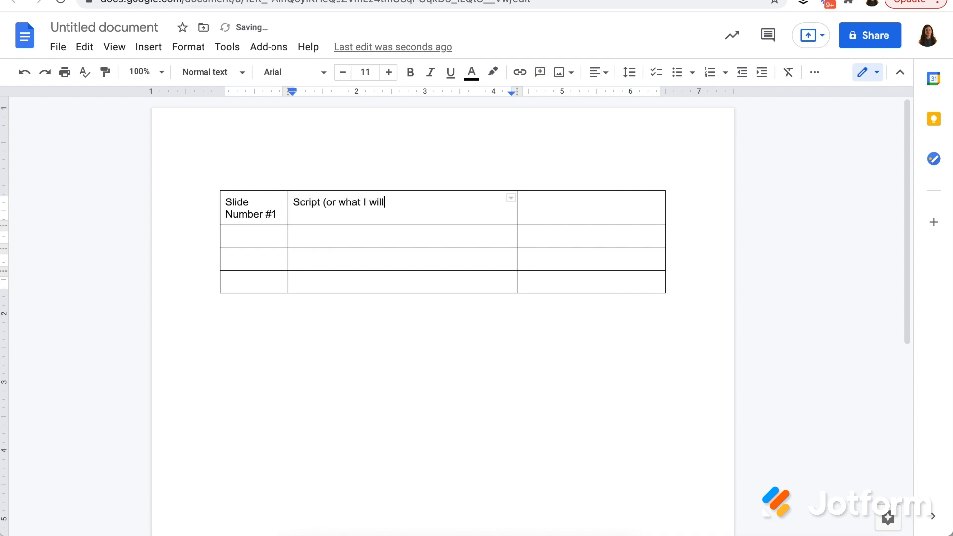
pyautogui.write('say)')
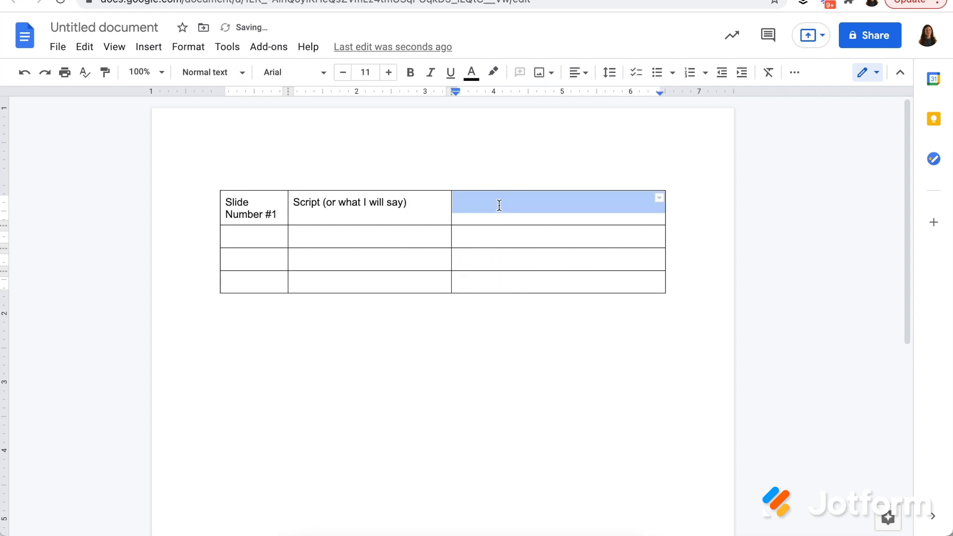
pyautogui.write('Visual')
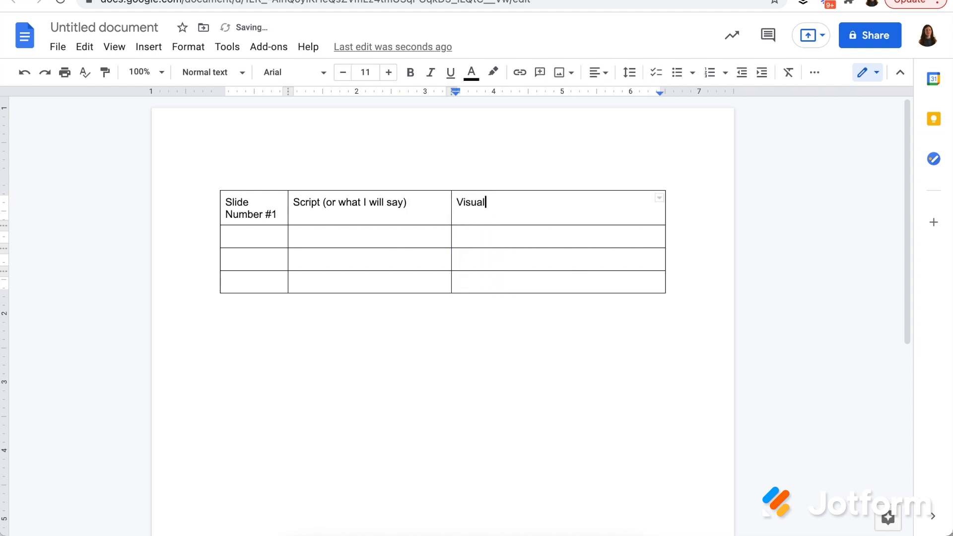
pyautogui.write('s (searc')
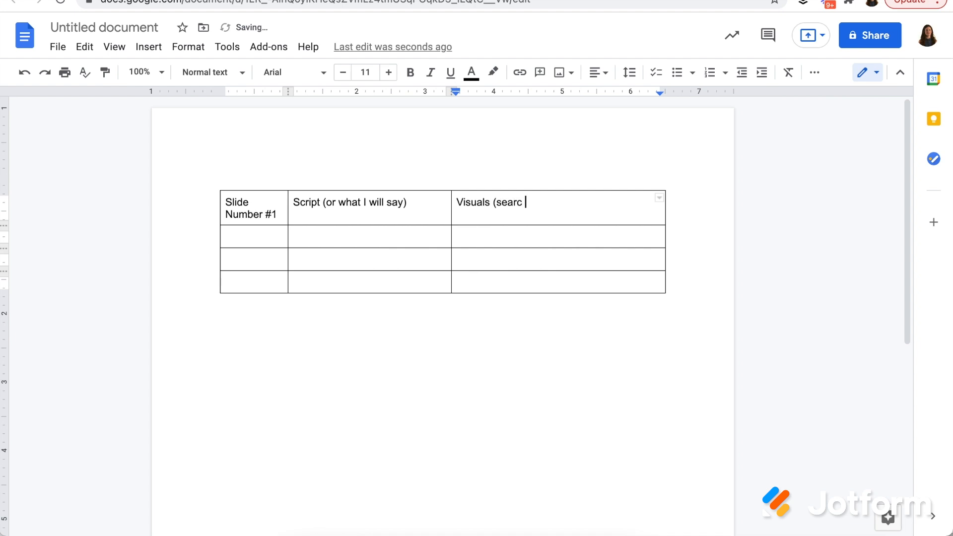
pyautogui.write('h terms o')
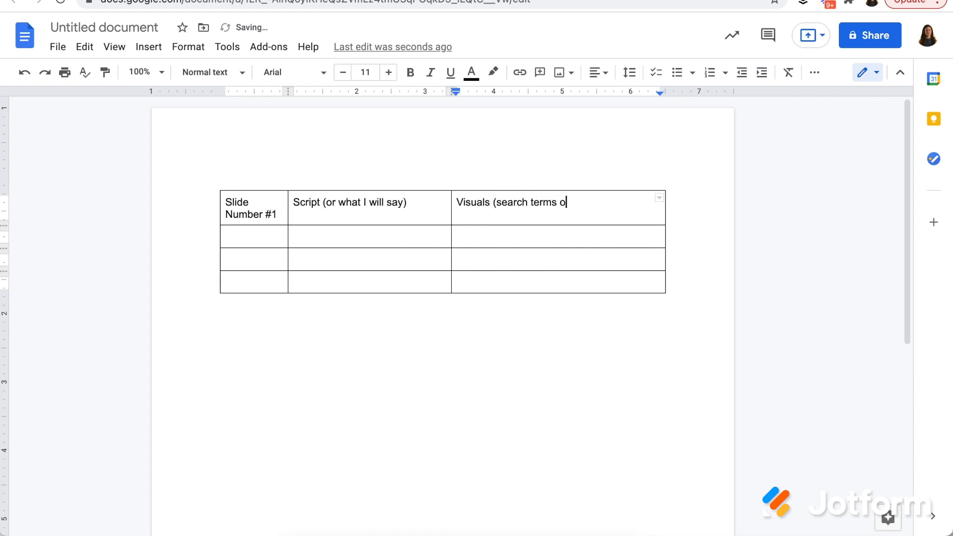
pyautogui.write('f keywords)')
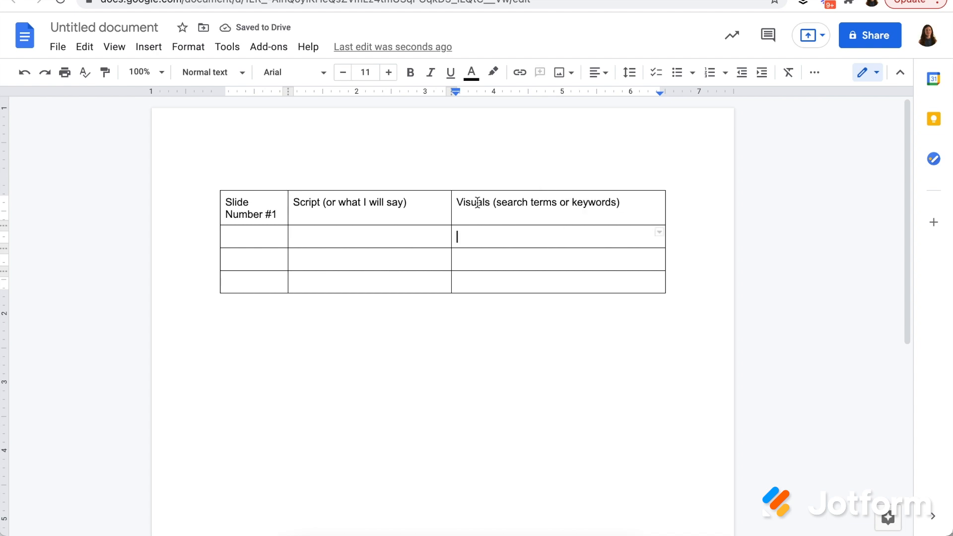
# Select the word 'Visuals' in the header and open a new comment on it
pyautogui.doubleClick(473, 202)
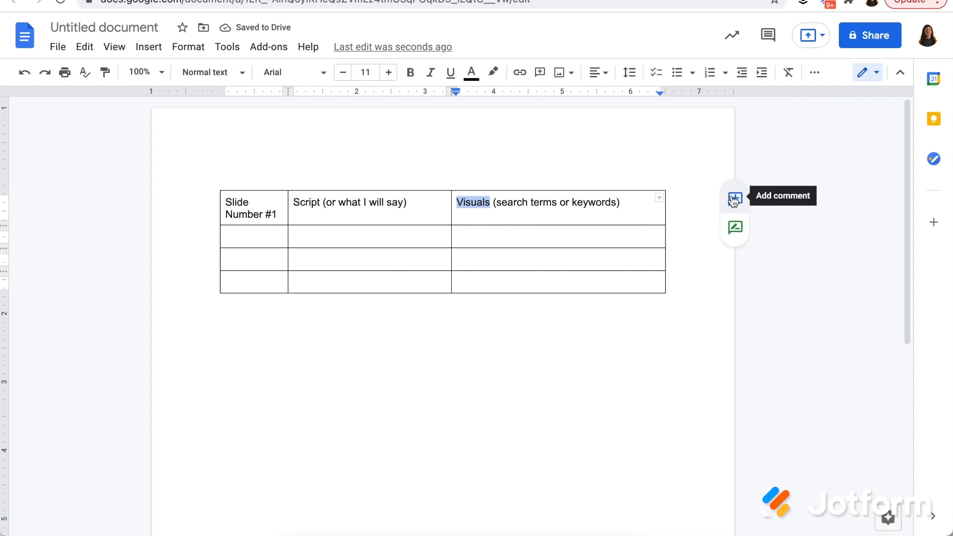
pyautogui.click(733, 197)
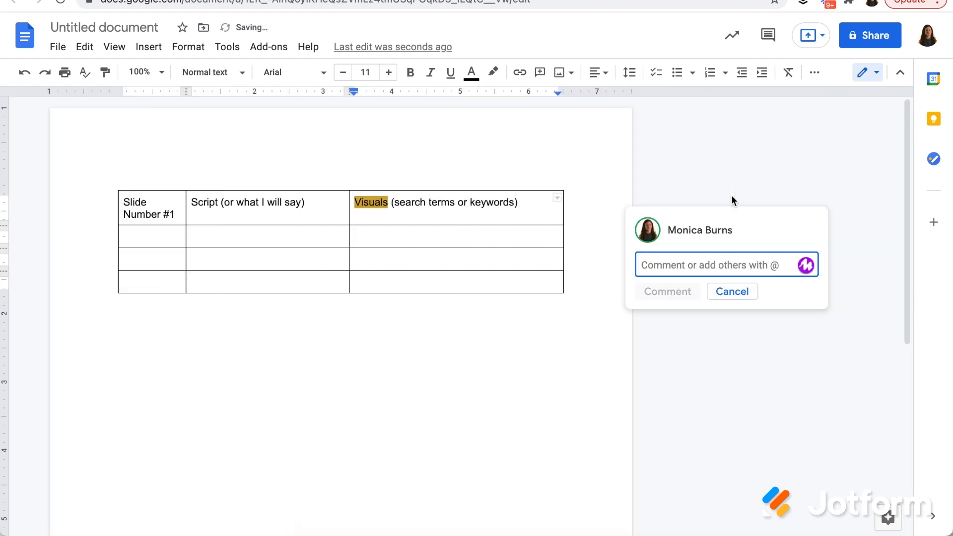